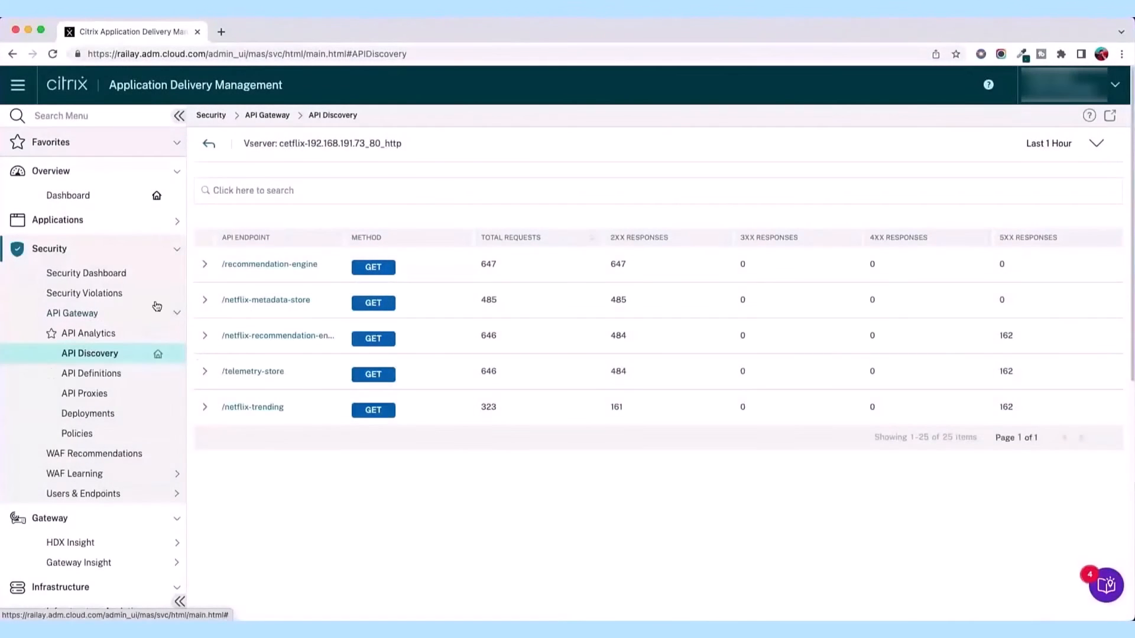
pyautogui.moveTo(158, 354)
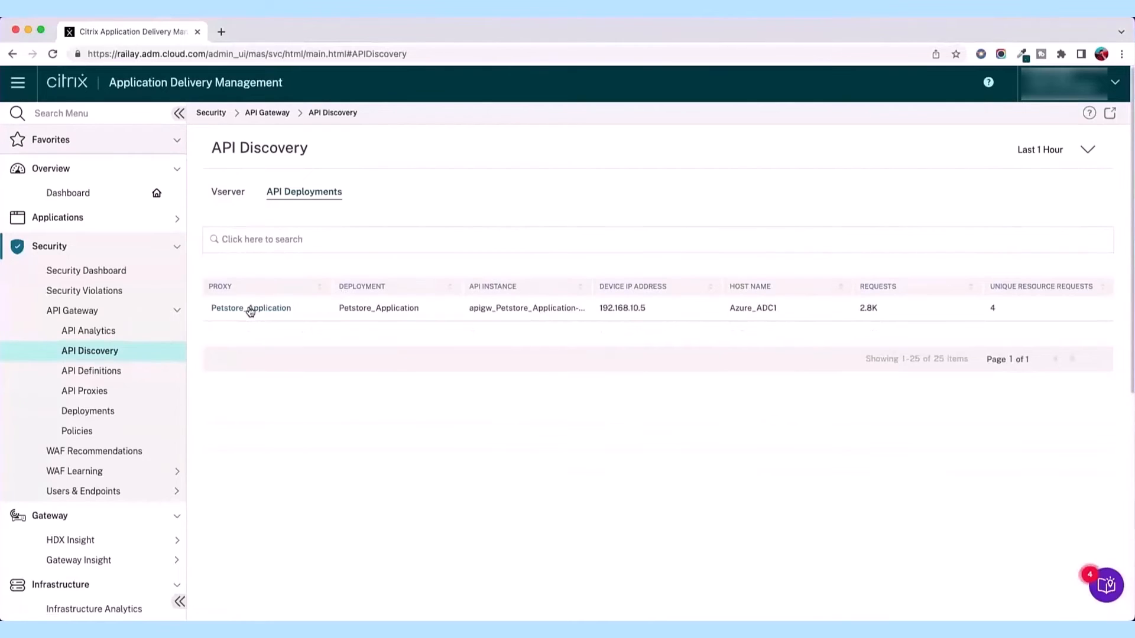
# View the four unauthenticated Petstore_Application endpoints, with /v2/user/logmeout and /v2/pet/category not found in spec
pyautogui.click(251, 308)
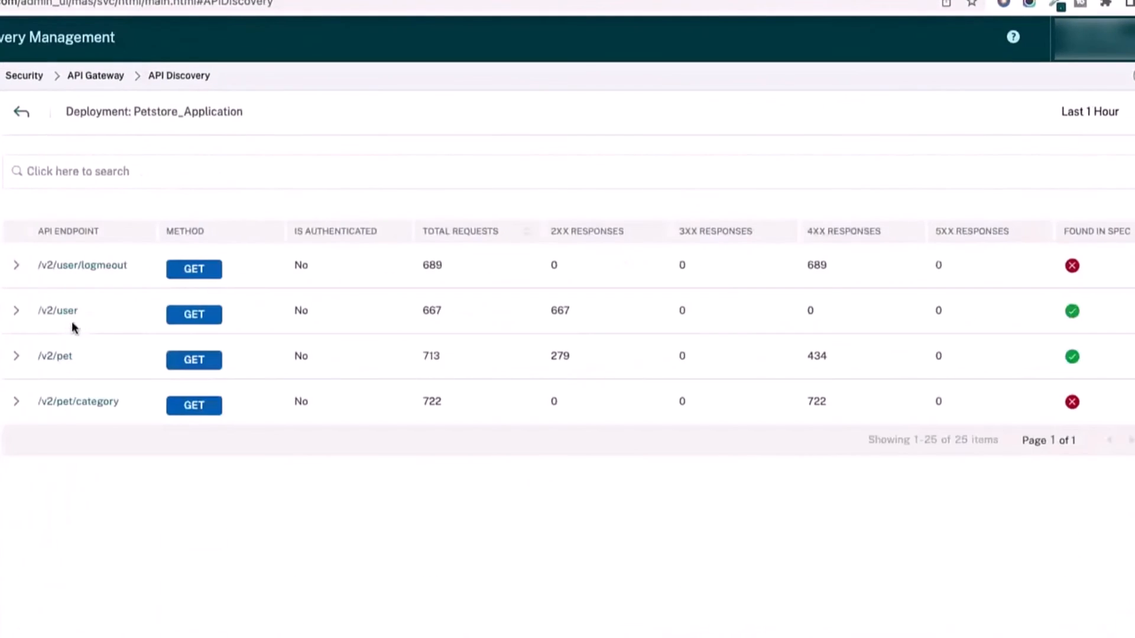
pyautogui.moveTo(113, 303)
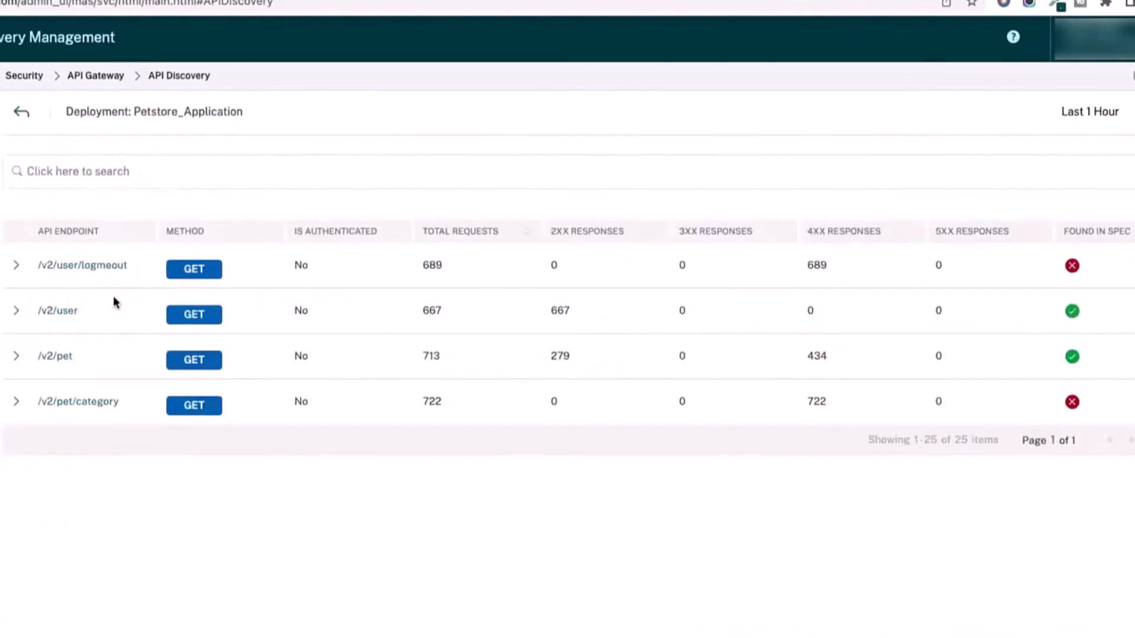
pyautogui.moveTo(1052, 347)
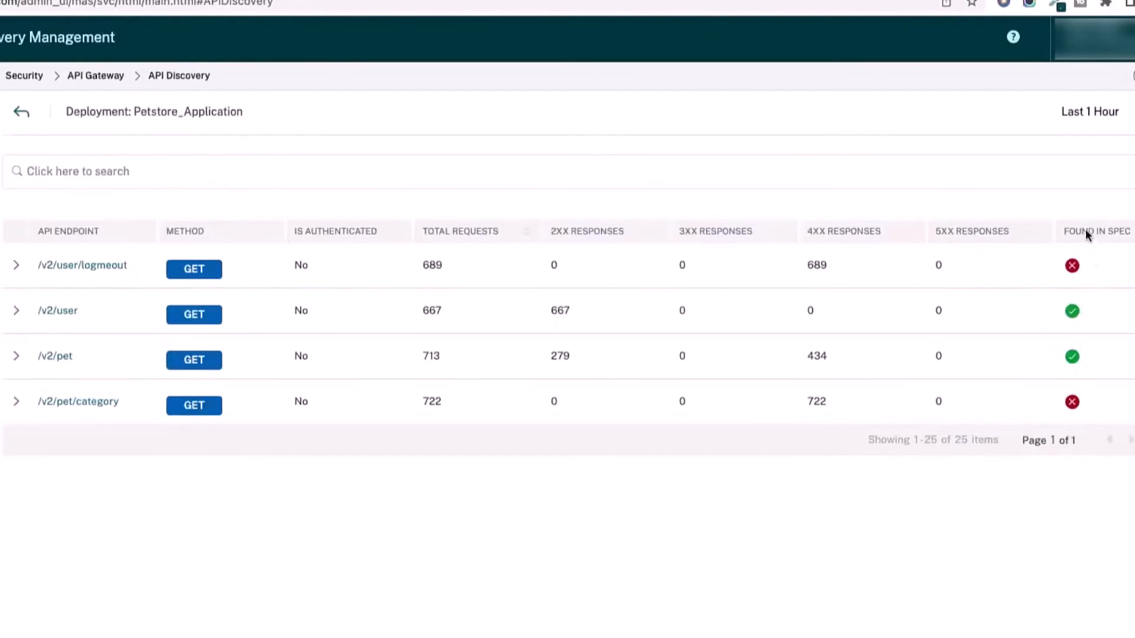
pyautogui.moveTo(1096, 255)
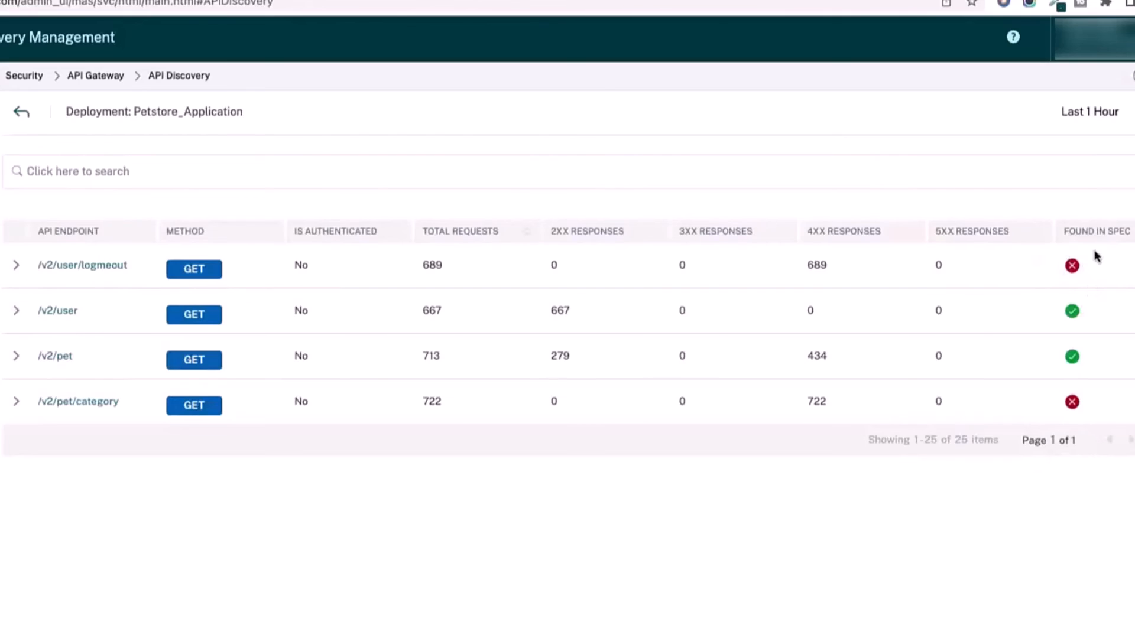
pyautogui.moveTo(1090, 285)
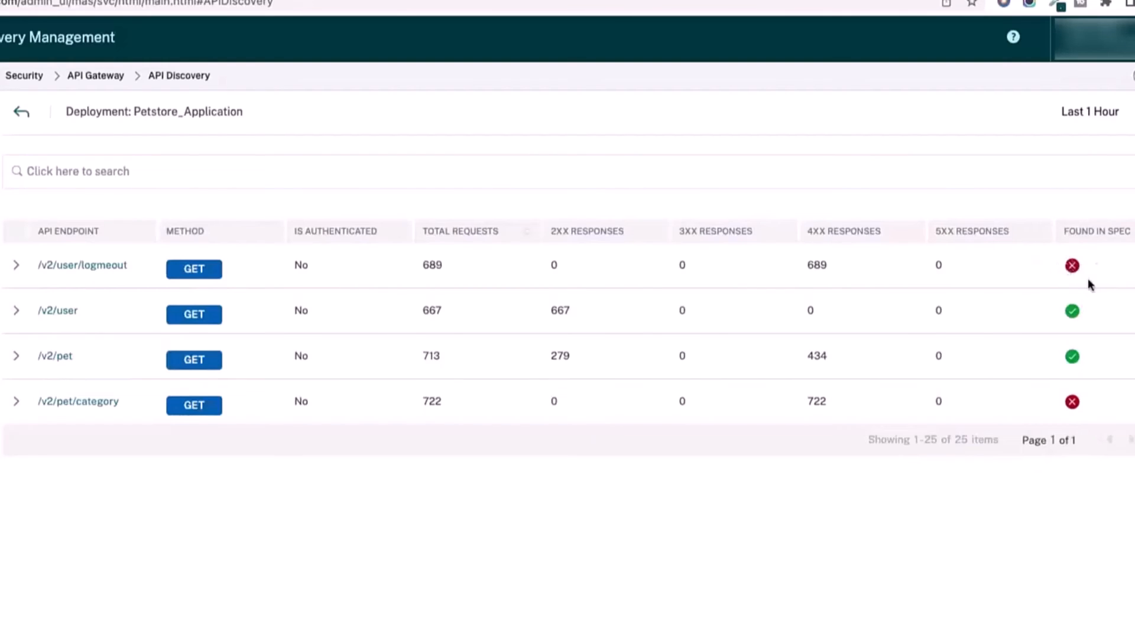
pyautogui.moveTo(1044, 259)
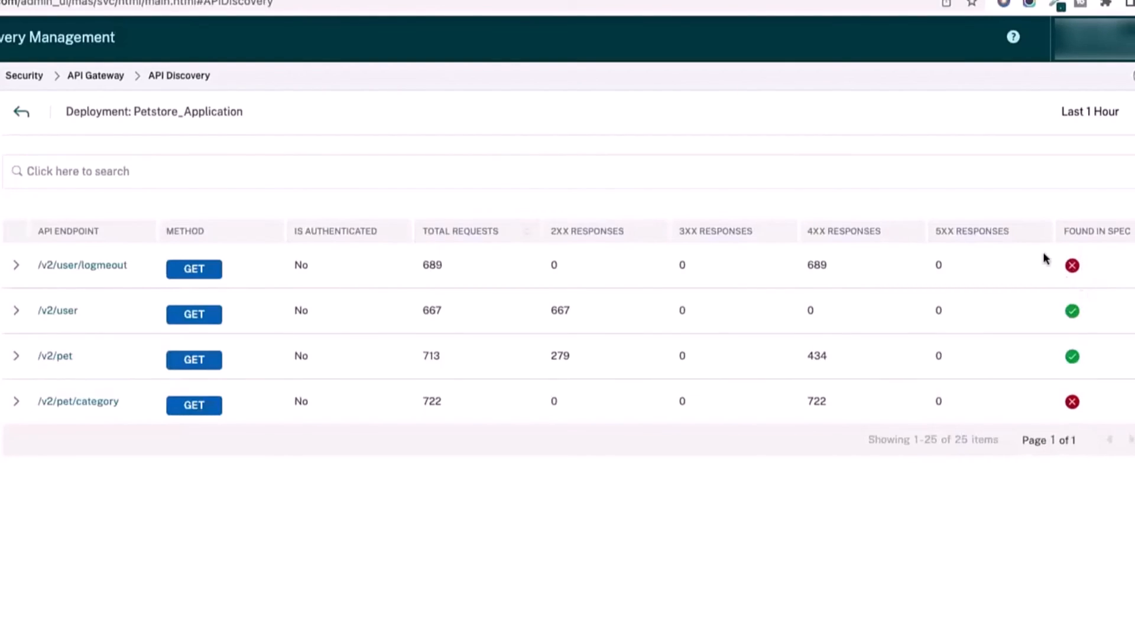
pyautogui.moveTo(1073, 278)
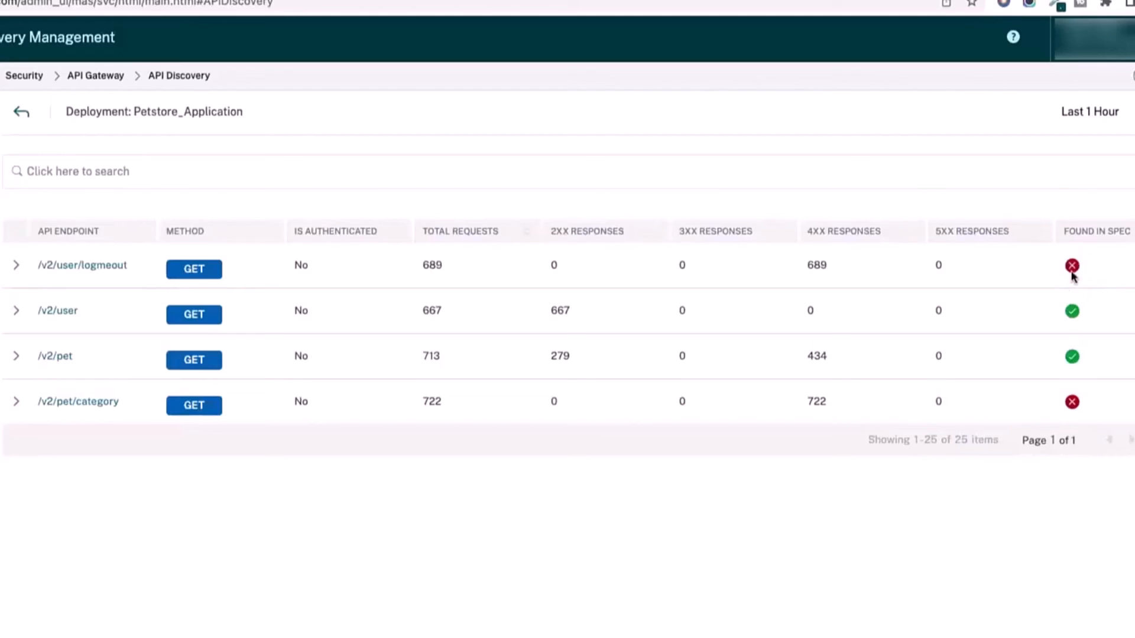
pyautogui.moveTo(1064, 283)
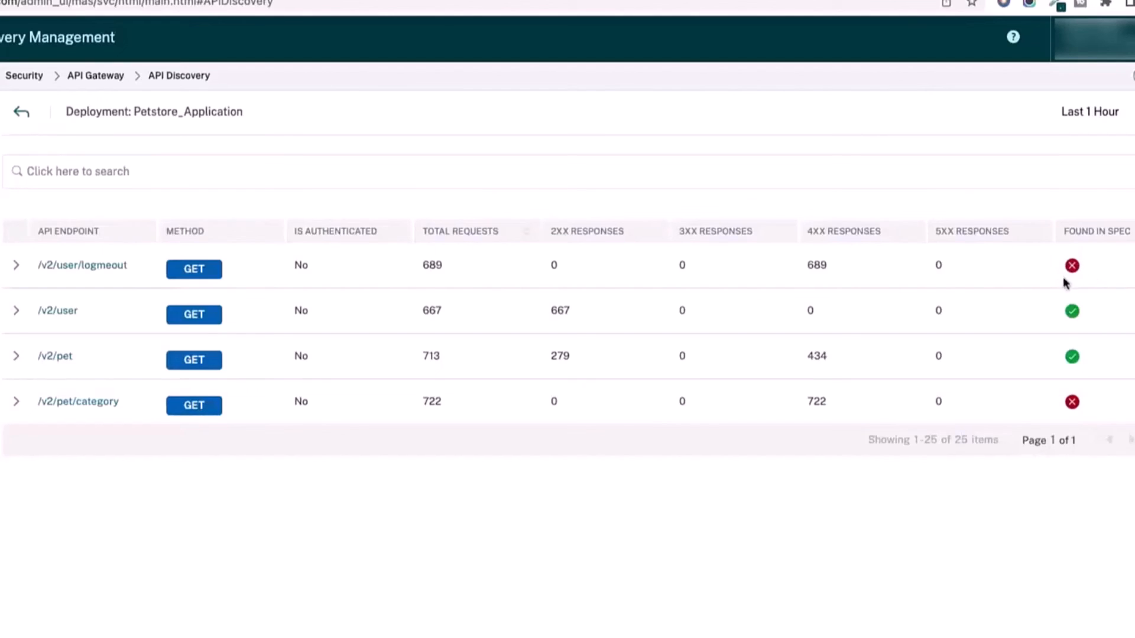
pyautogui.moveTo(1074, 277)
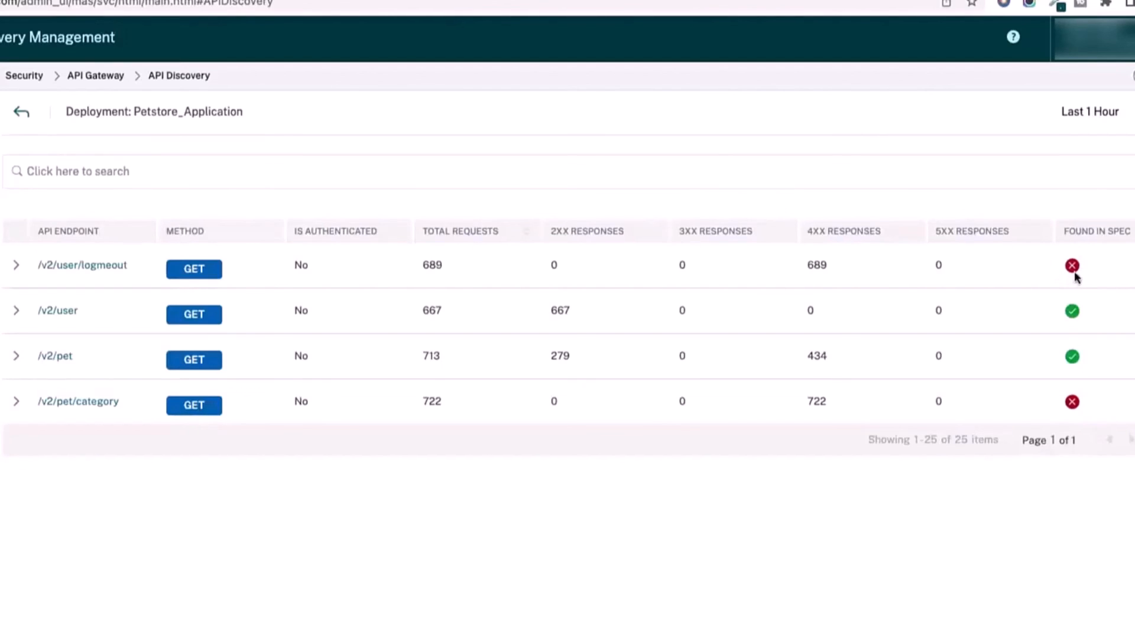